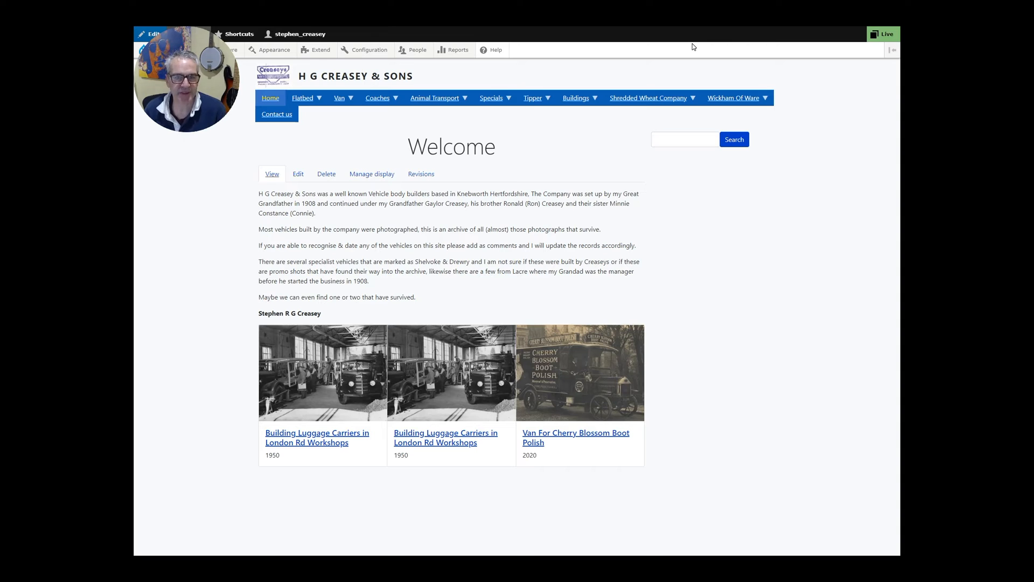
mouse_move(690, 38)
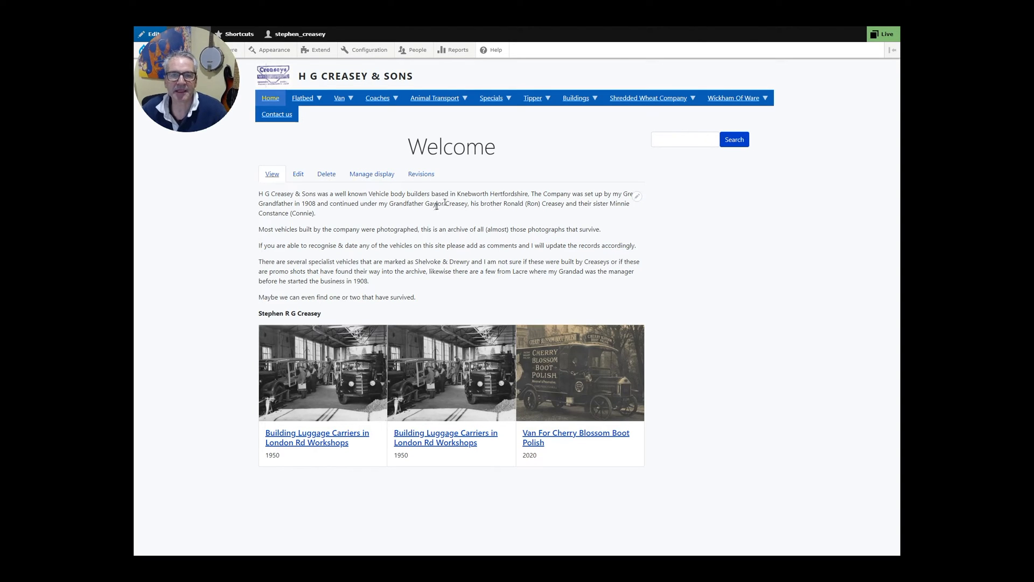
Head to the Extend page from the admin toolbar to manage modules.
click(320, 50)
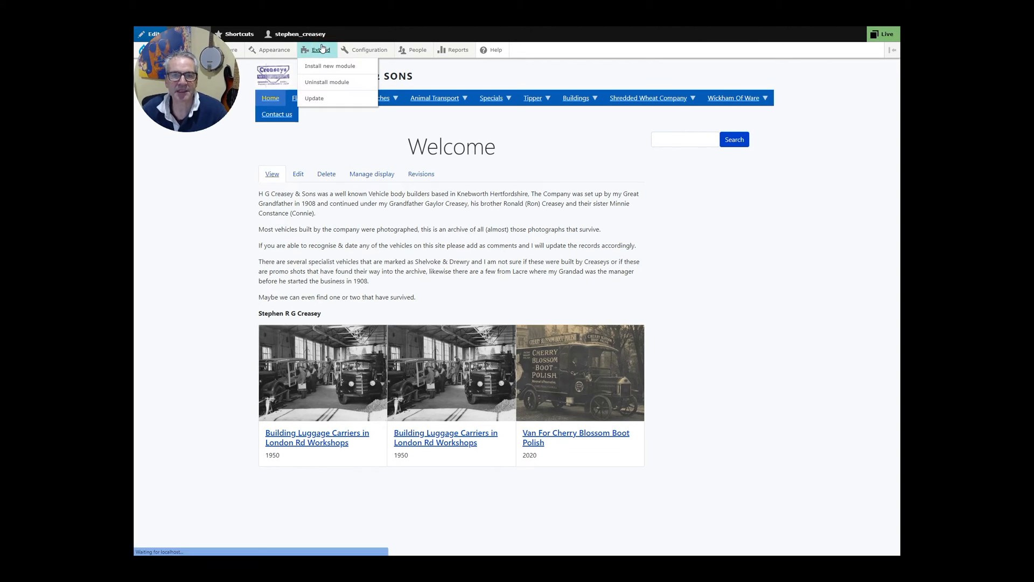
Filter the module list by 'jso', tick JSON:API and install it, prompting the Serialization requirement.
click(321, 50)
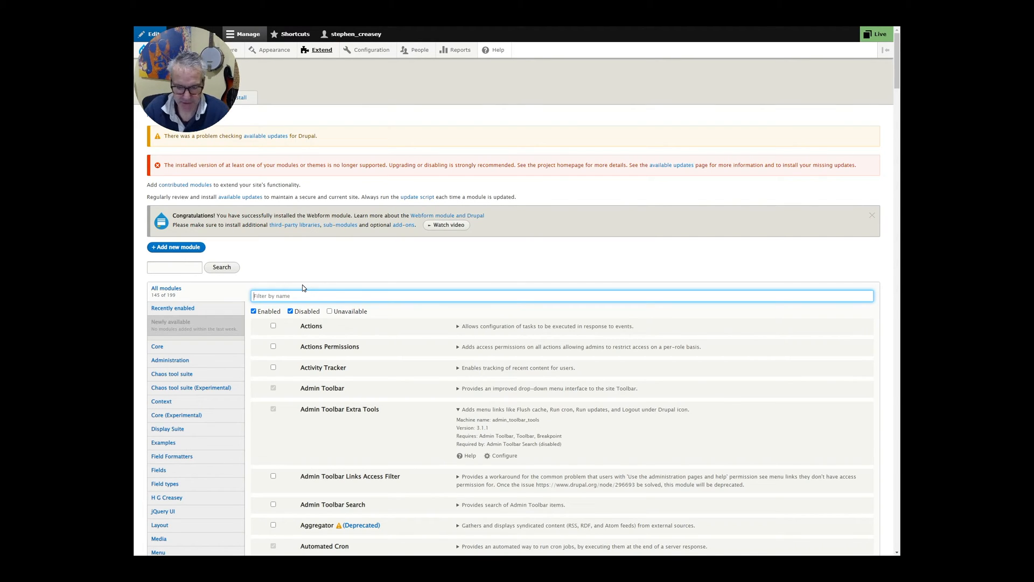
text(json)
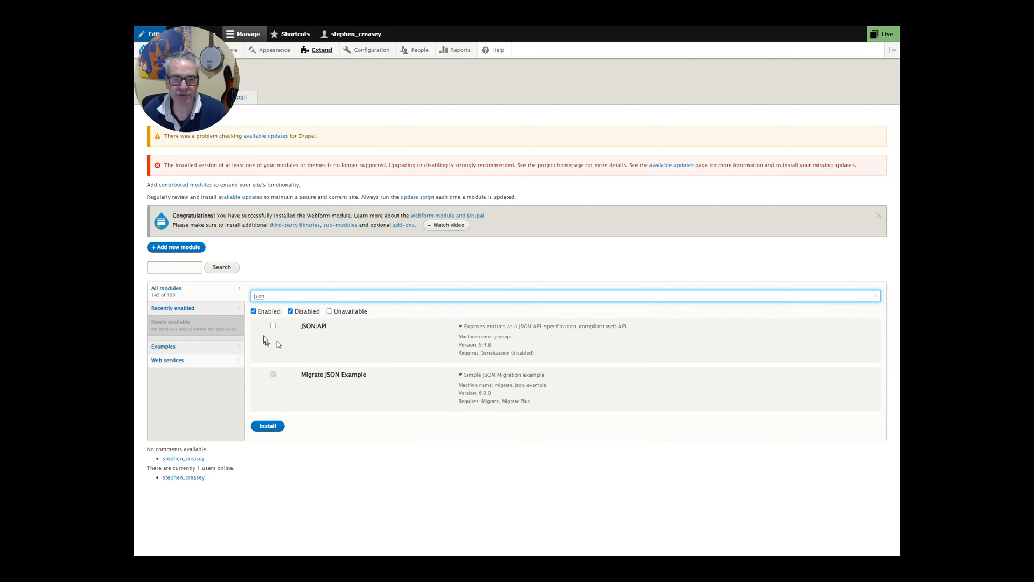
mouse_move(400, 341)
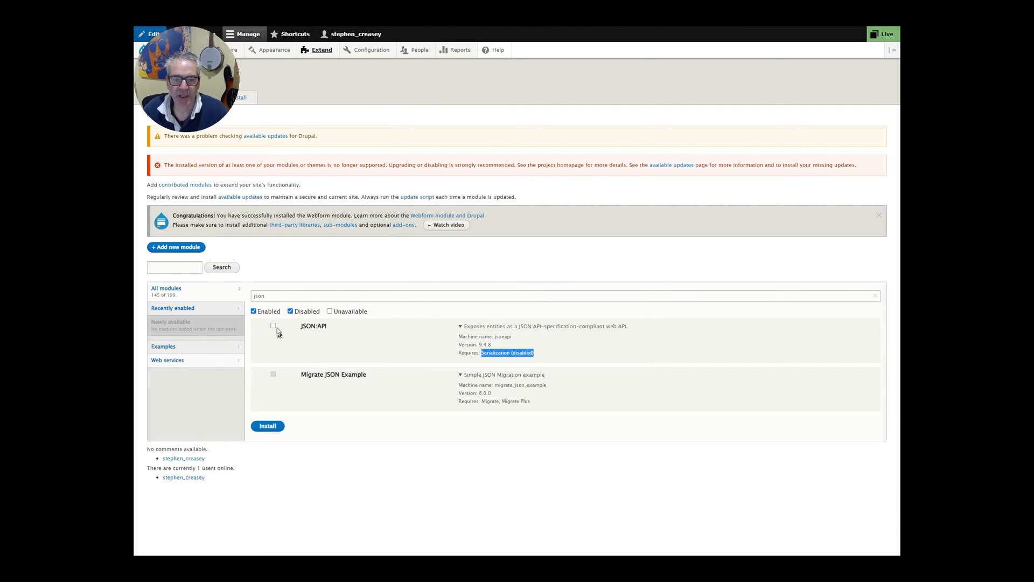
click(273, 325)
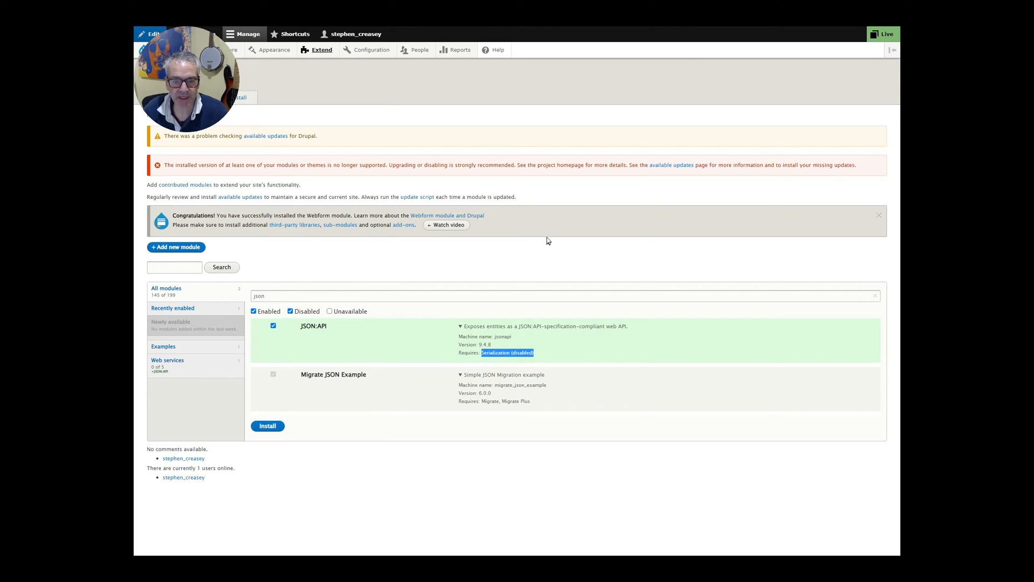
mouse_move(388, 452)
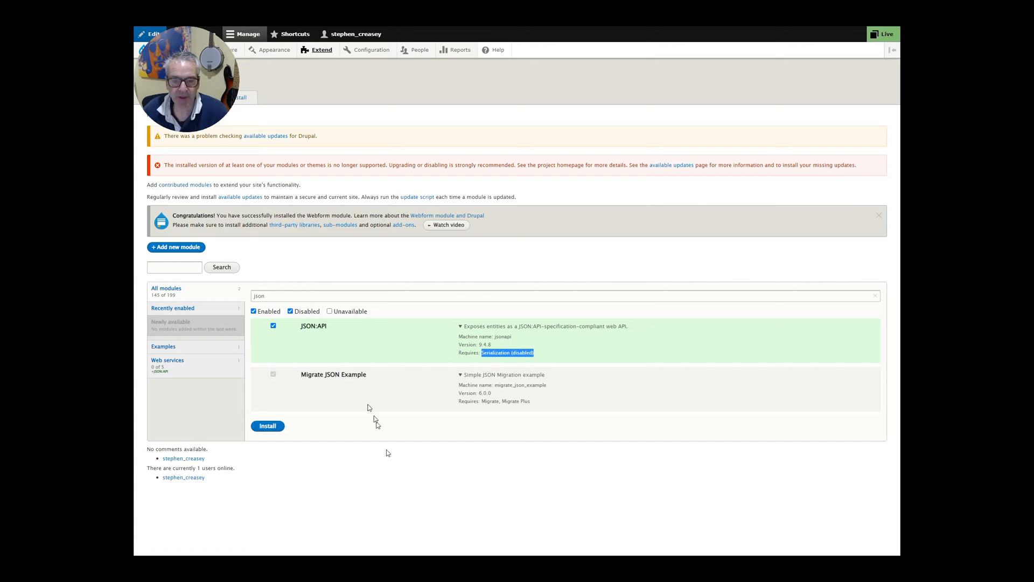
mouse_move(390, 355)
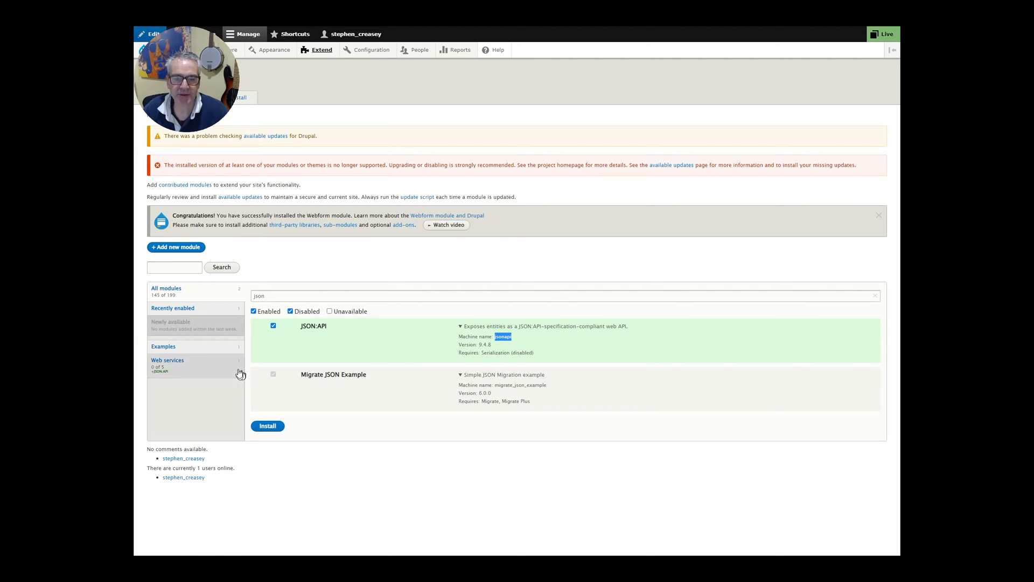
mouse_move(326, 258)
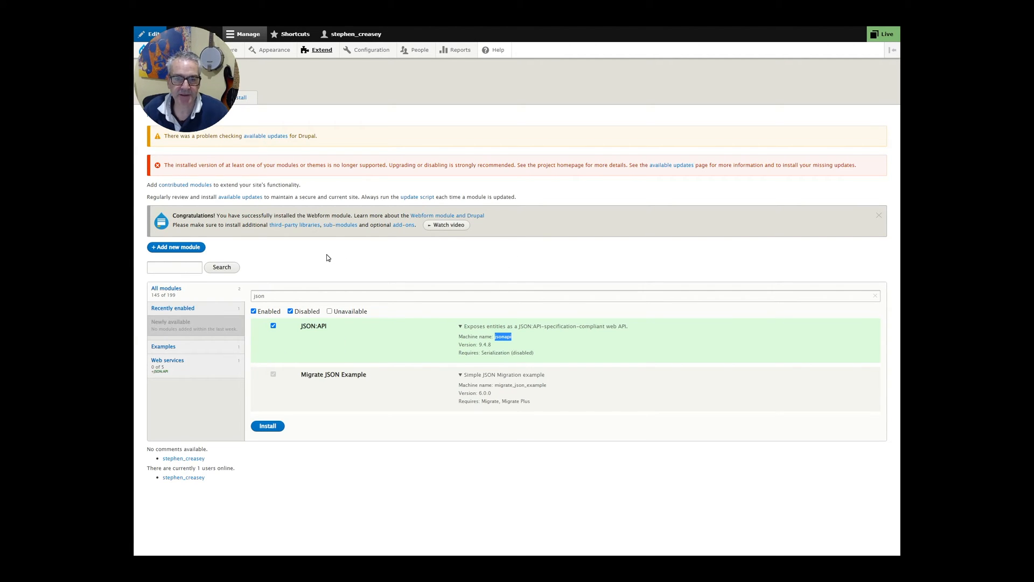
click(267, 426)
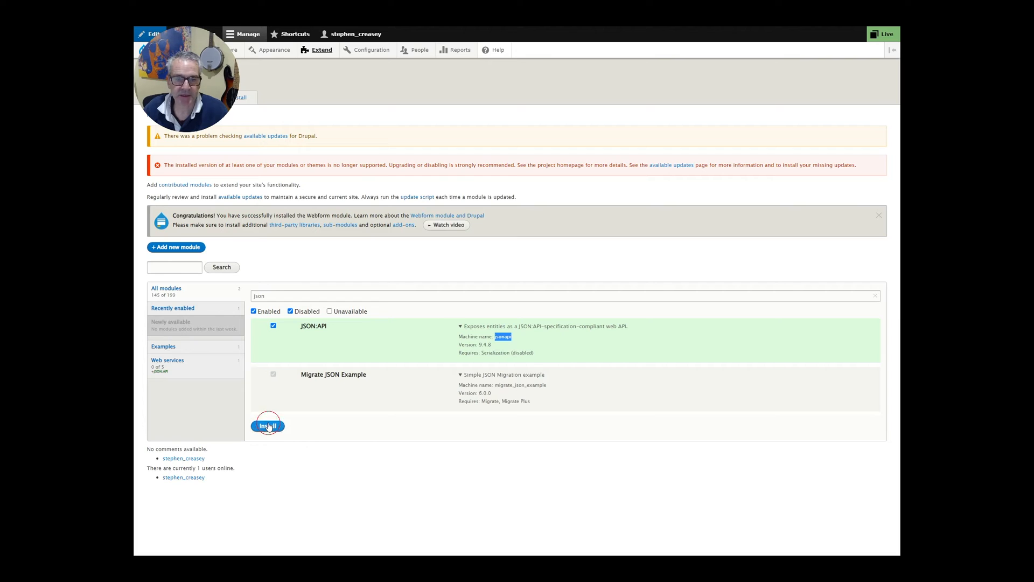
click(267, 424)
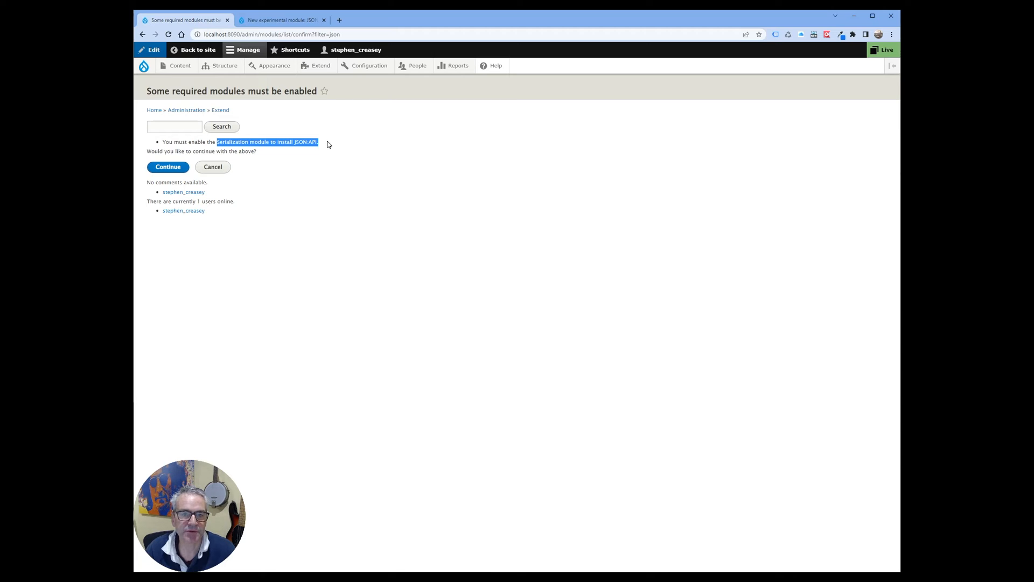
mouse_move(298, 129)
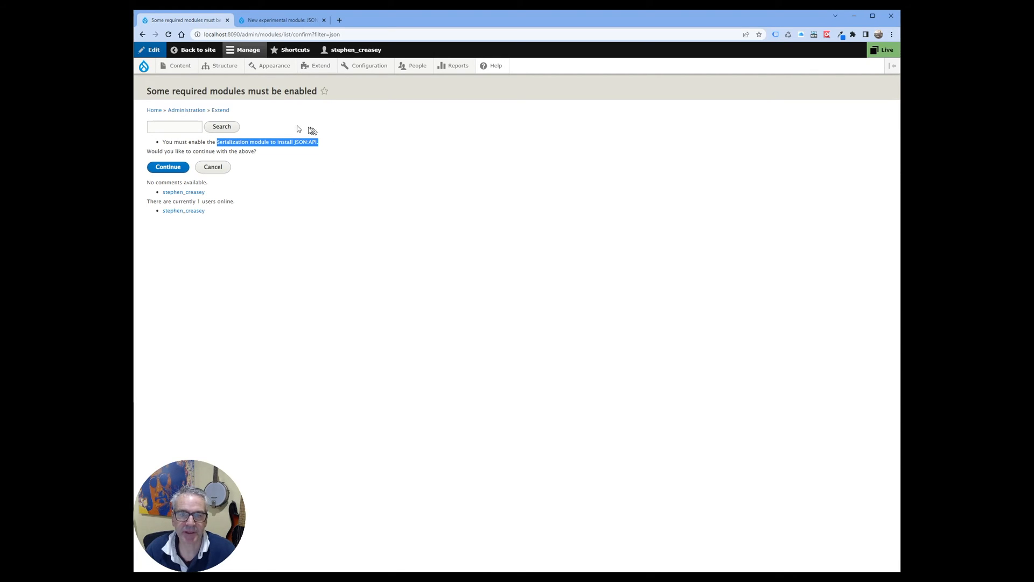
mouse_move(171, 161)
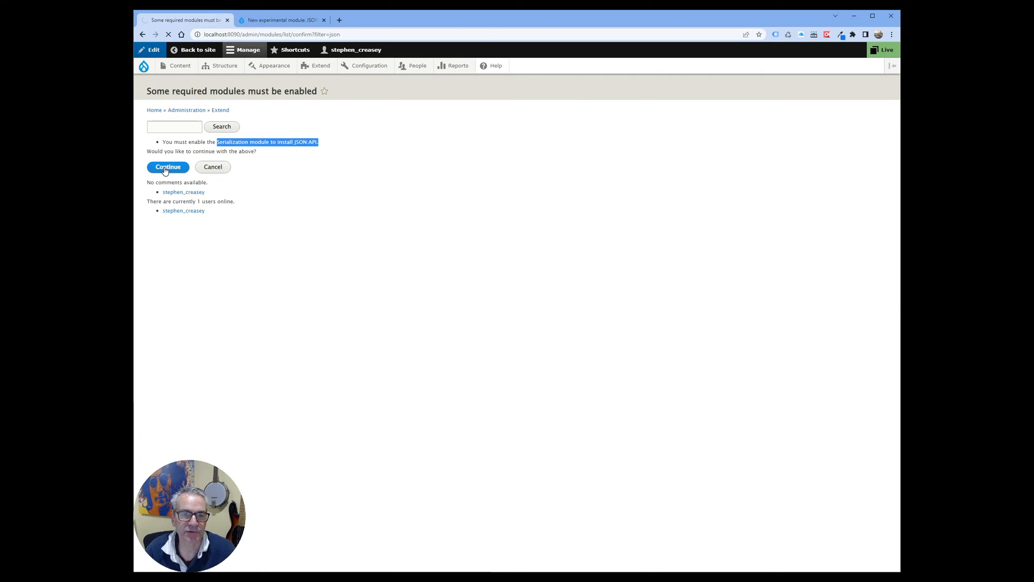
Continue the confirmation so JSON:API and Serialization are enabled, and highlight the success message.
click(167, 166)
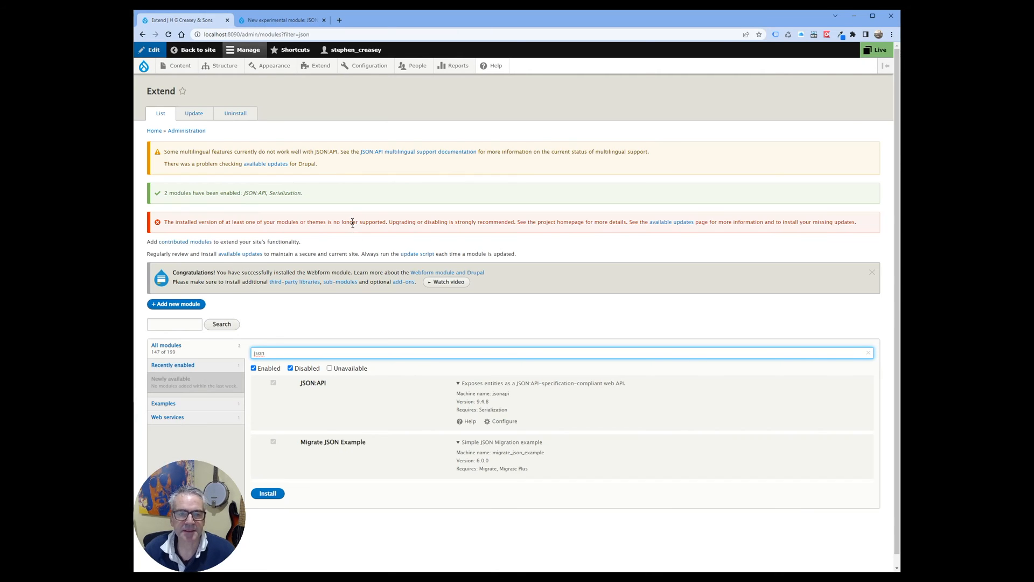
double_click(264, 192)
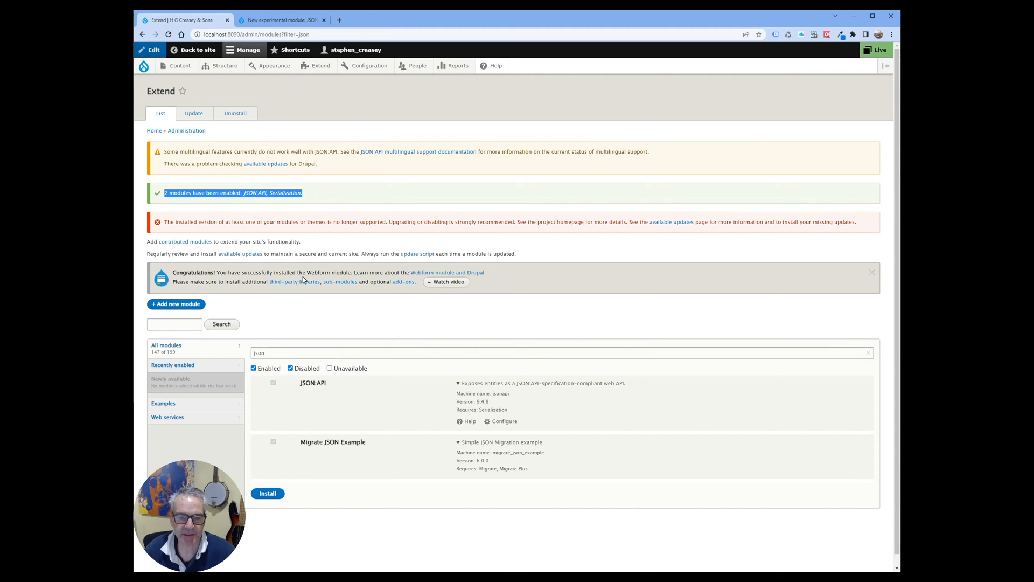
mouse_move(322, 464)
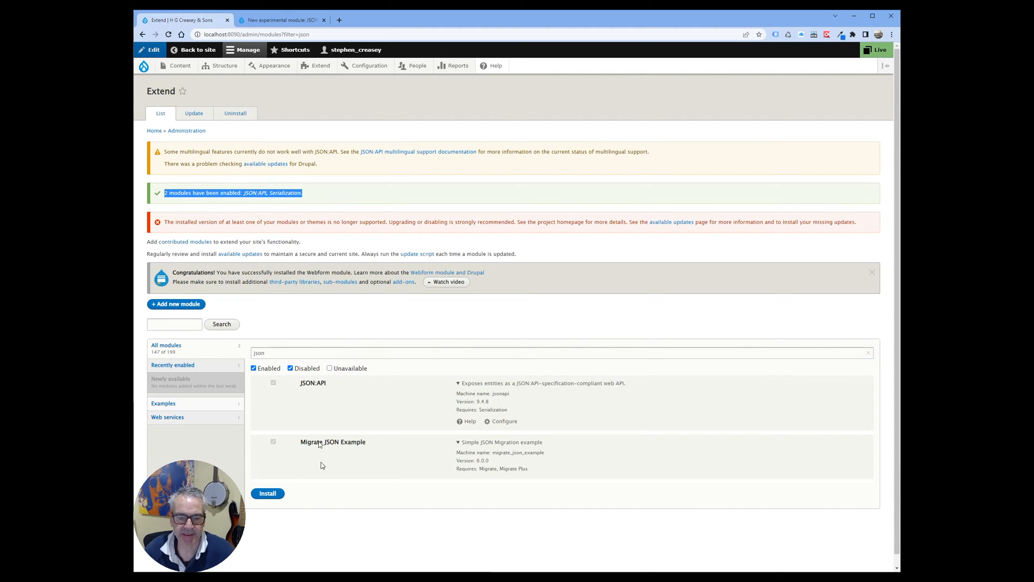
mouse_move(286, 148)
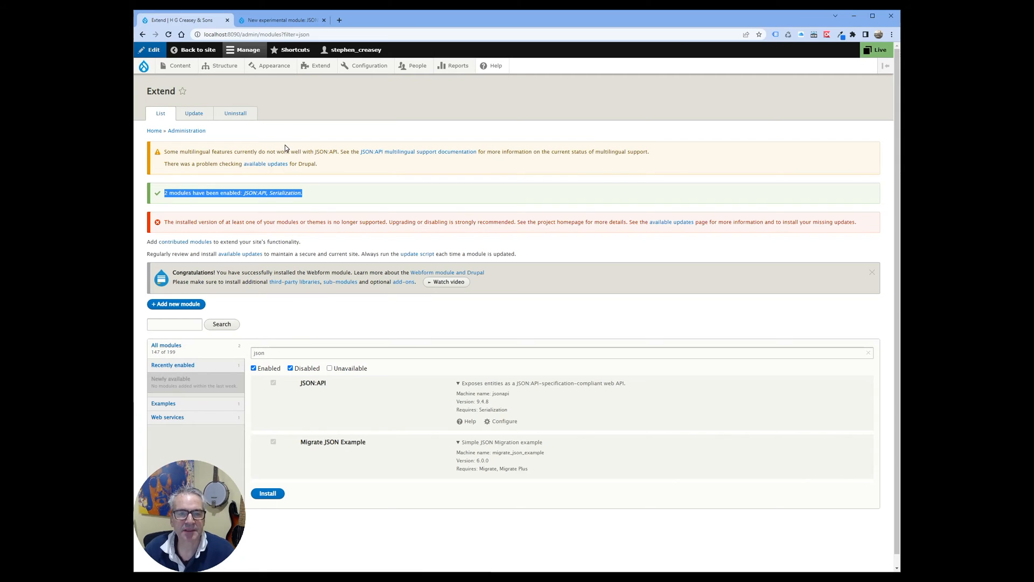
mouse_move(447, 117)
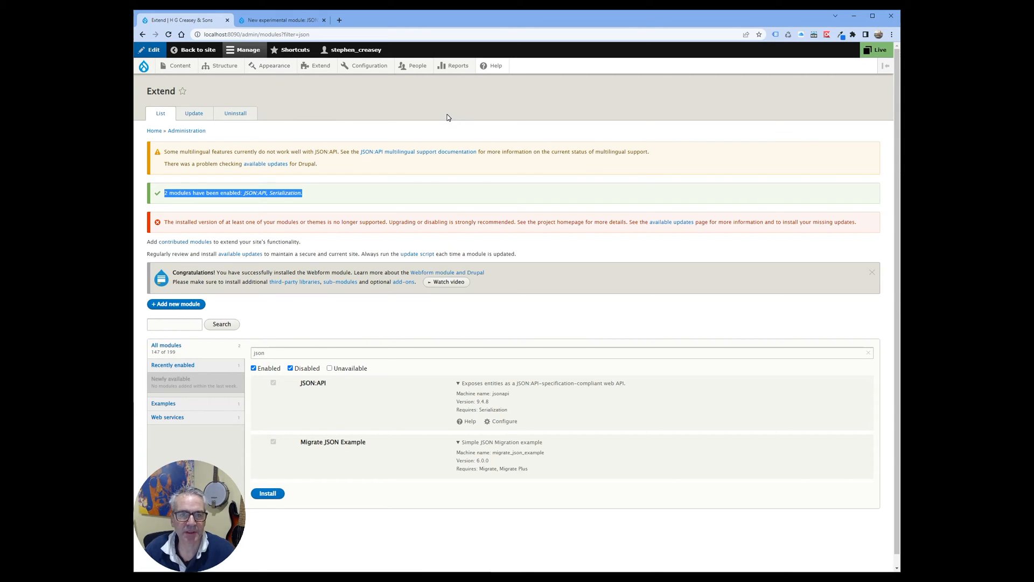
mouse_move(247, 130)
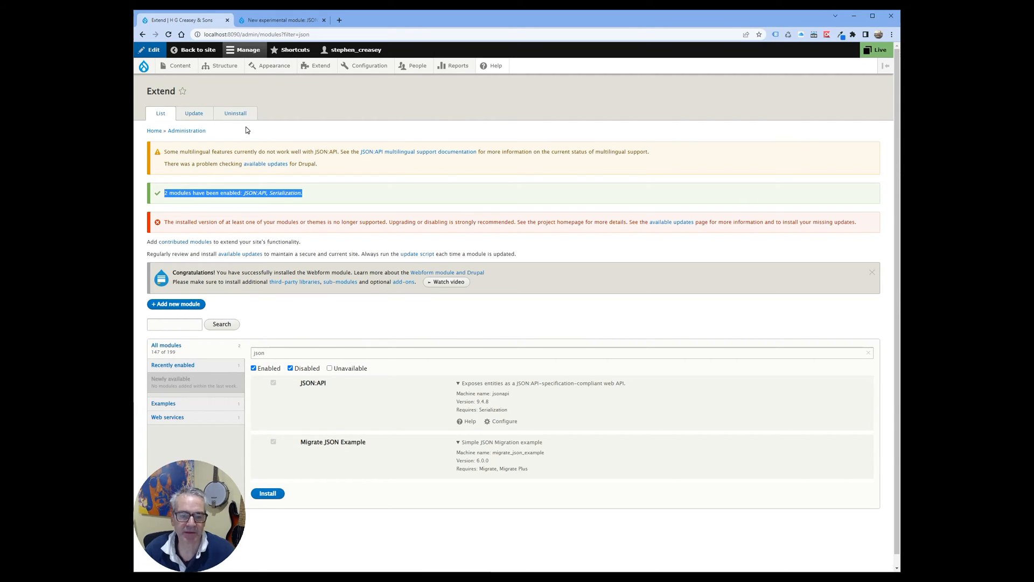
mouse_move(405, 172)
text(http://localhost:8090/jsonapi/node/vehicle)
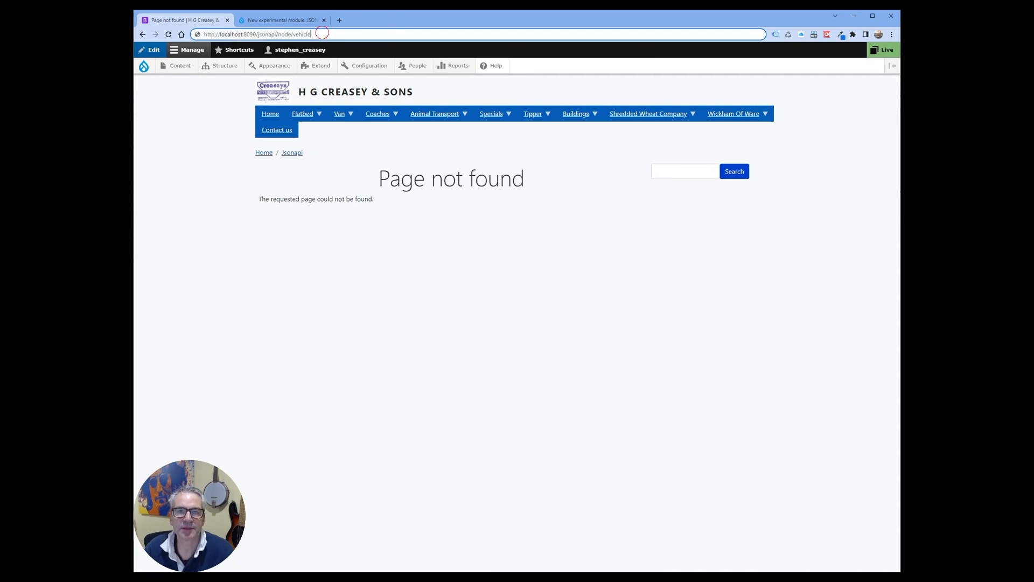
Load localhost:8090/jsonapi/node/vehicle to get the vehicle JSON data.
key(Return)
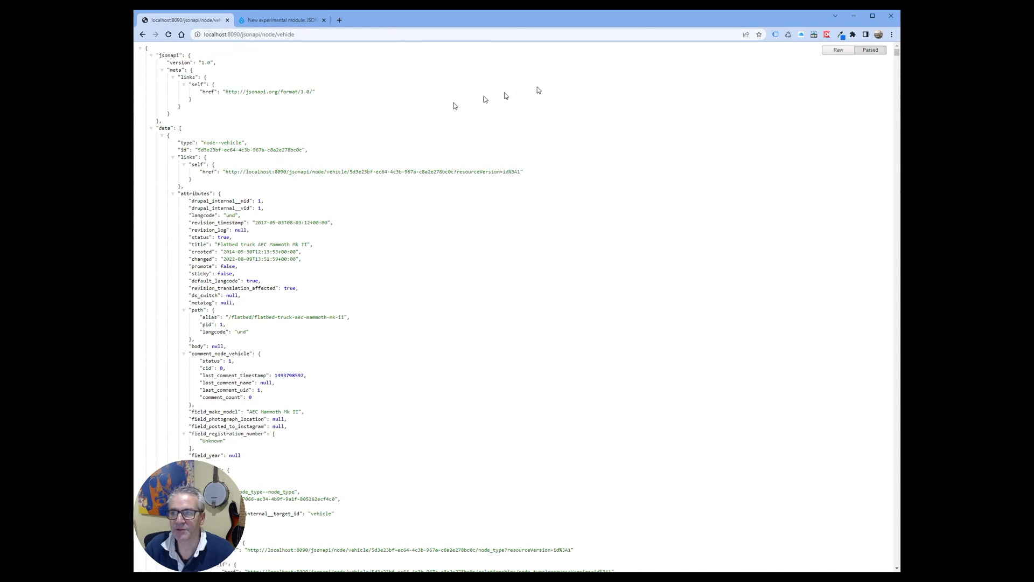
mouse_move(457, 112)
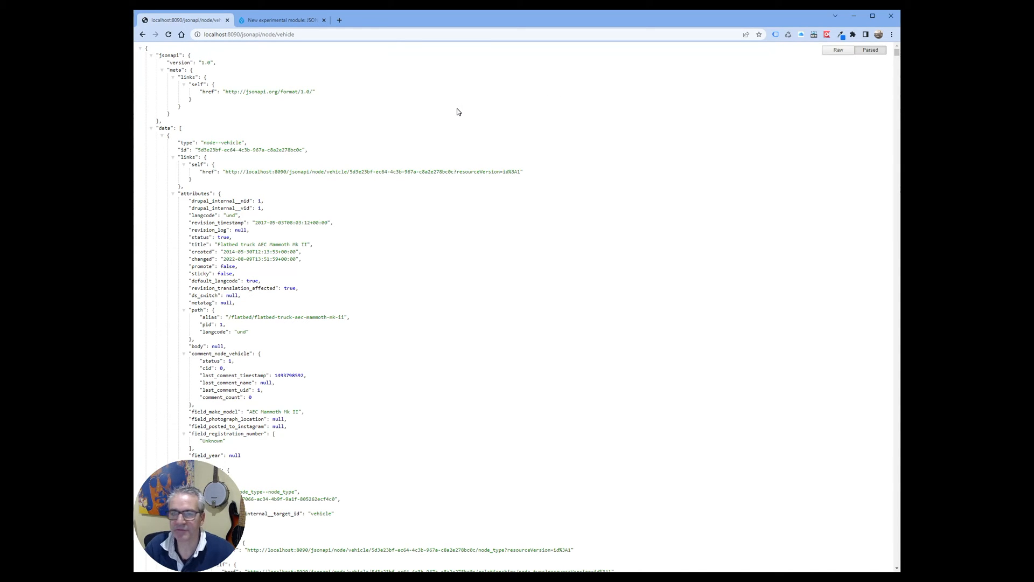
mouse_move(229, 129)
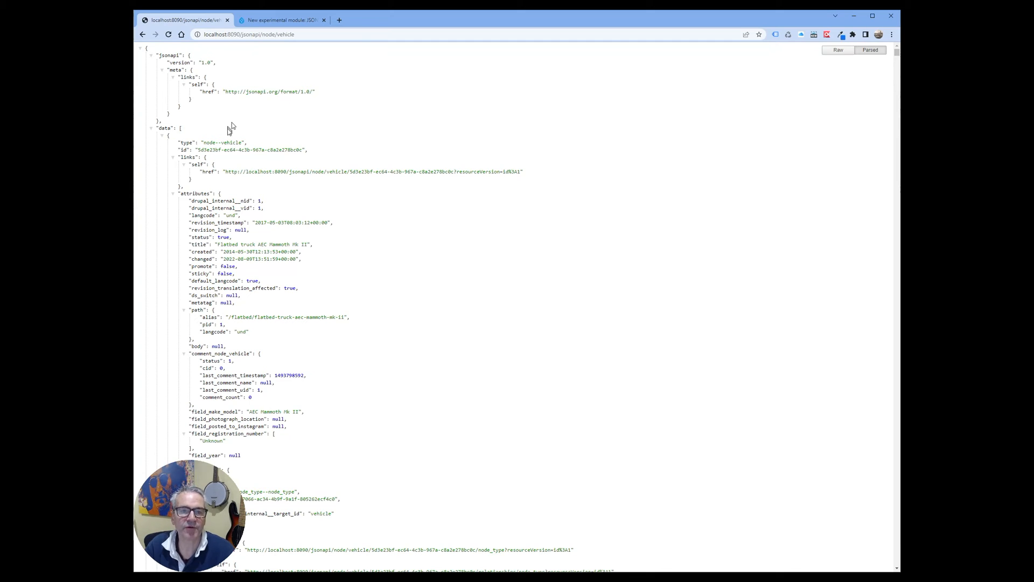
double_click(224, 142)
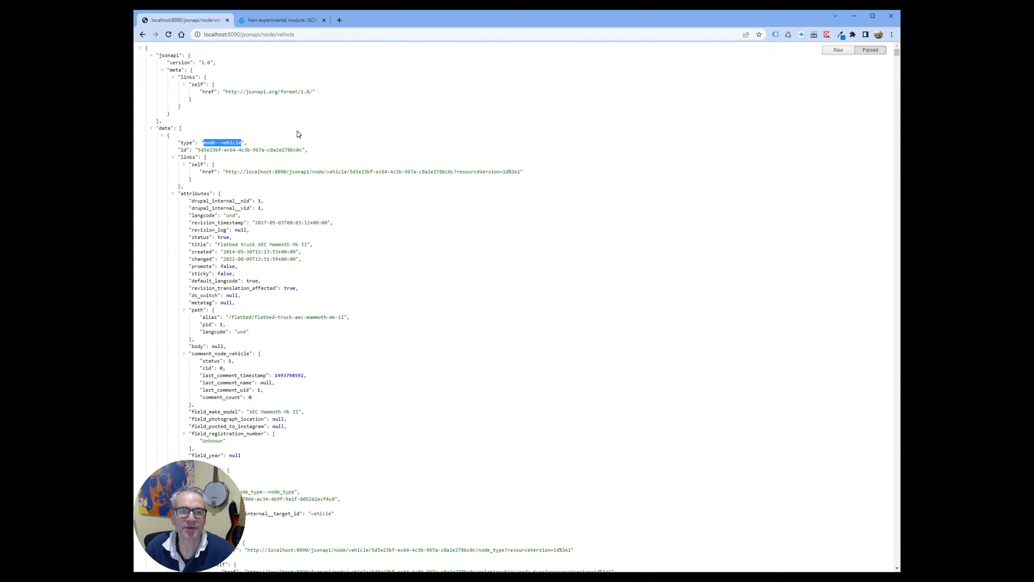
double_click(251, 150)
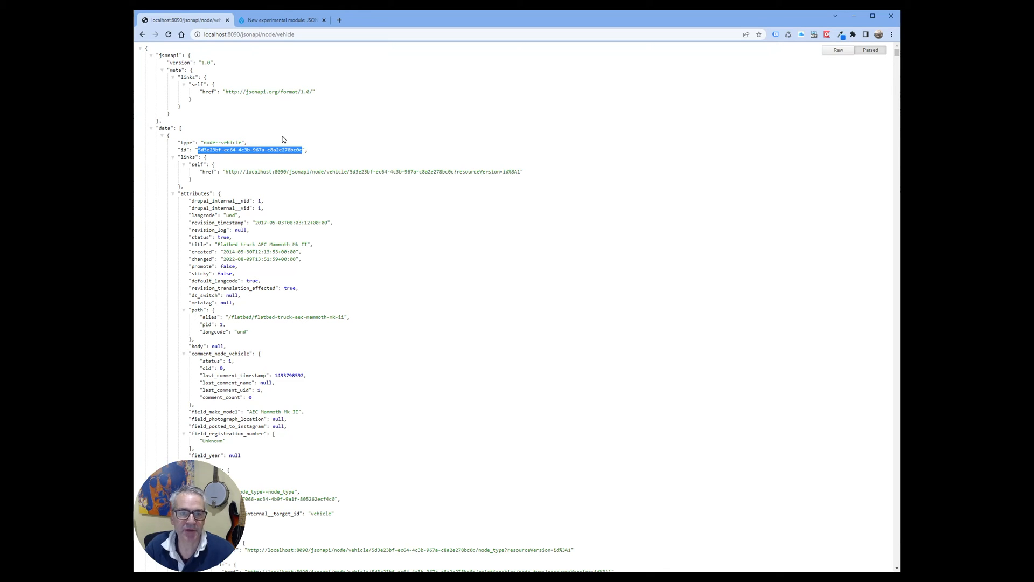
mouse_move(274, 132)
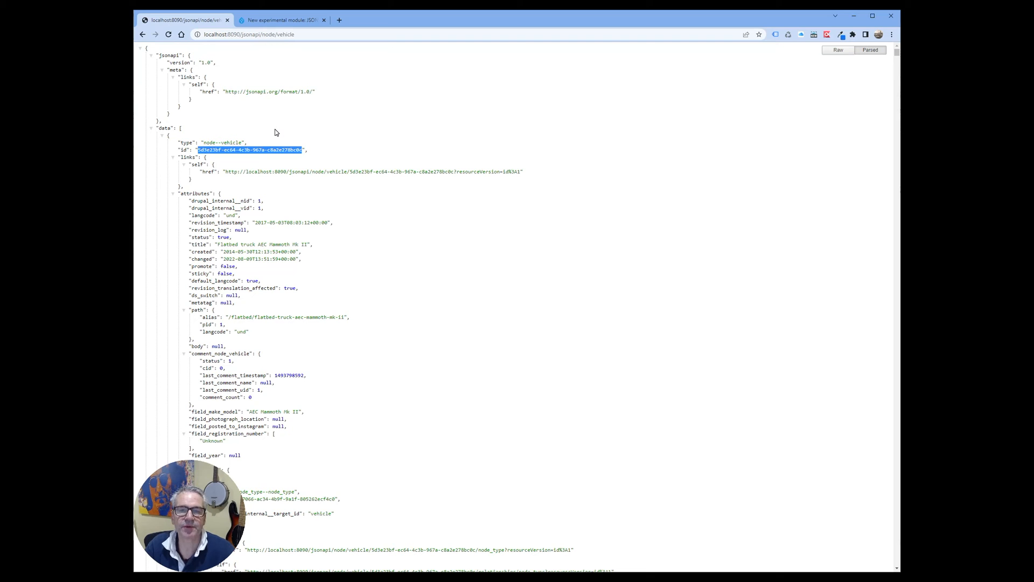
scroll(down, 3)
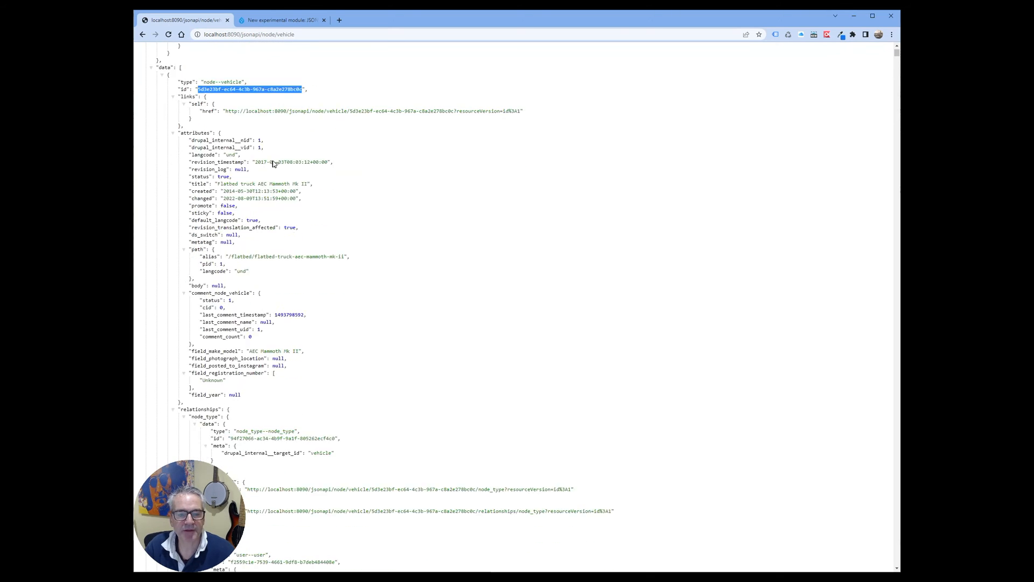
scroll(down, 3)
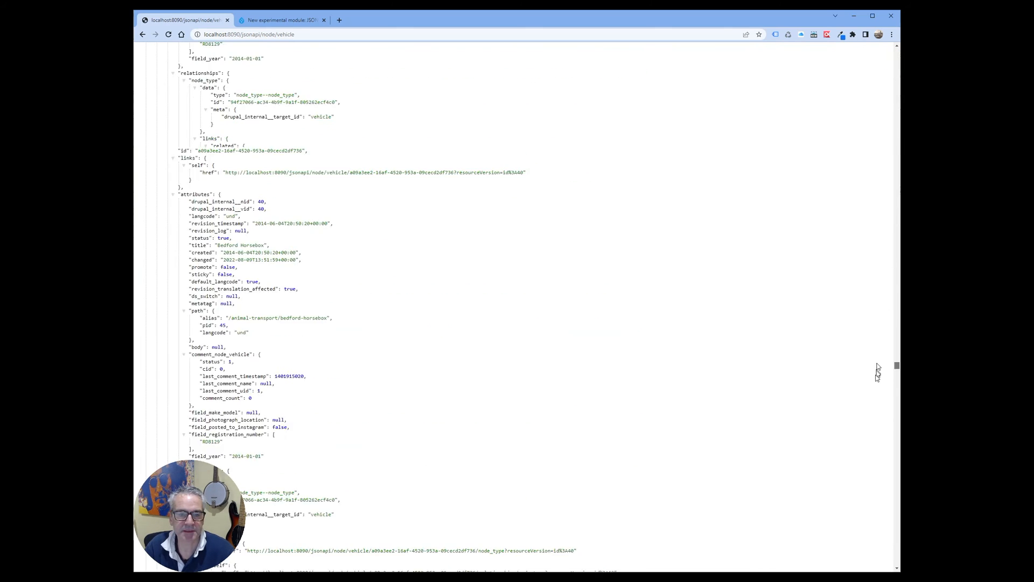
scroll(down, 3)
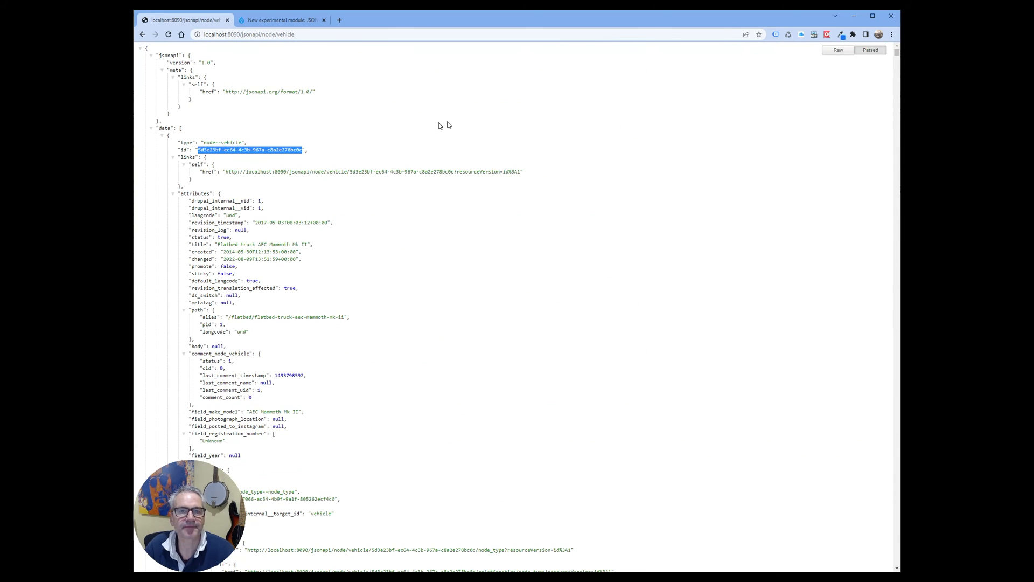
mouse_move(359, 73)
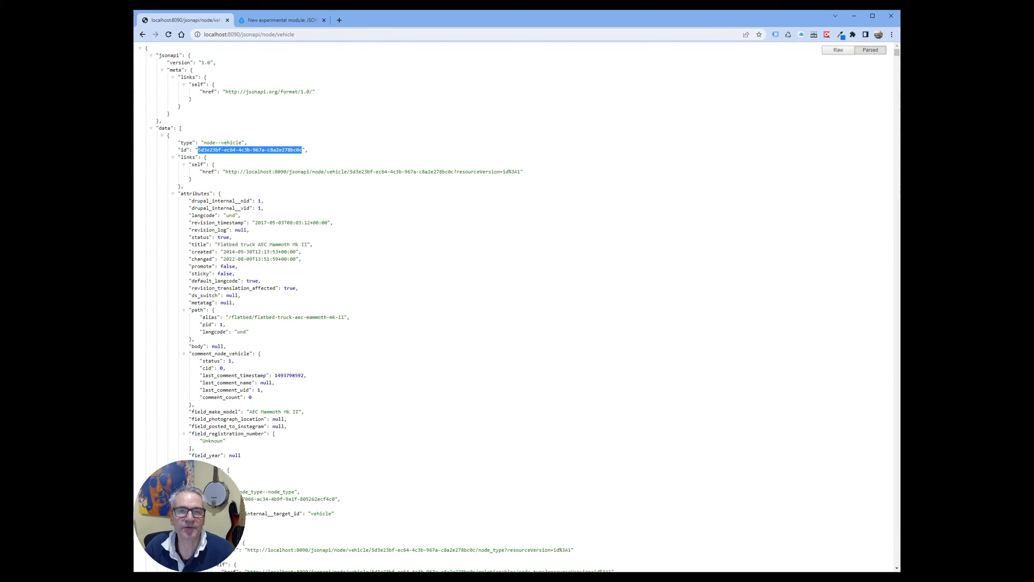
mouse_move(219, 68)
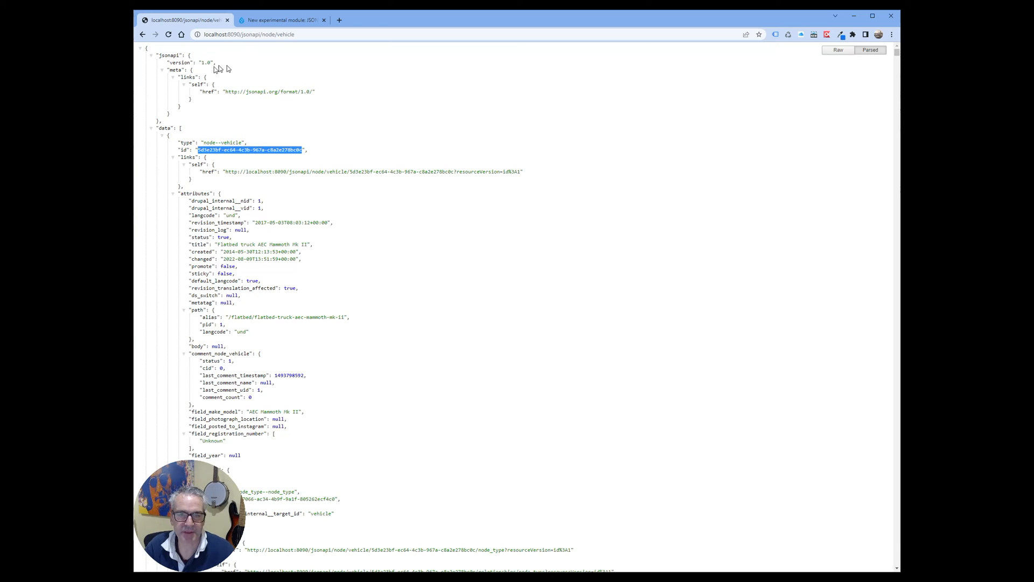
mouse_move(268, 54)
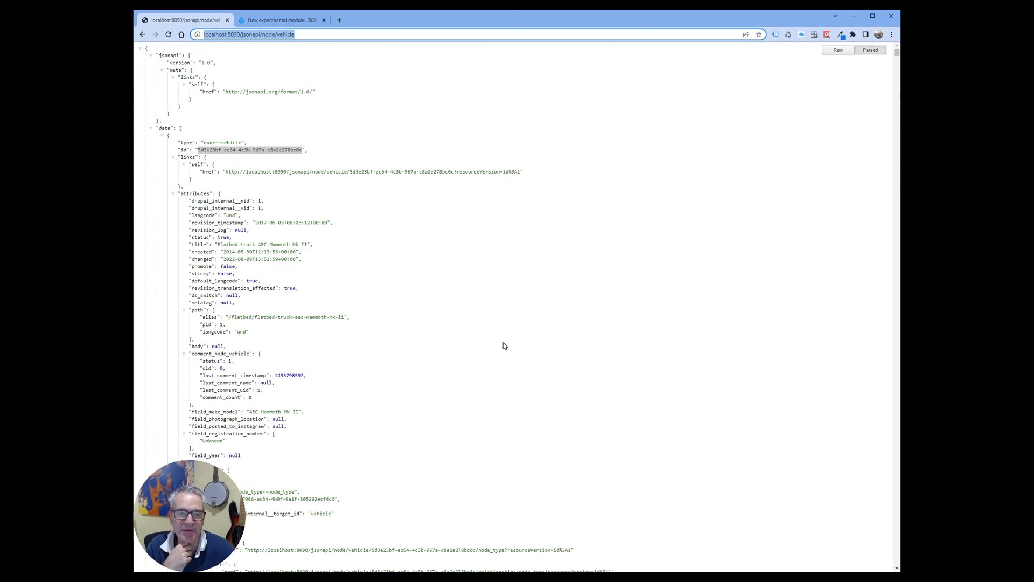
mouse_move(436, 282)
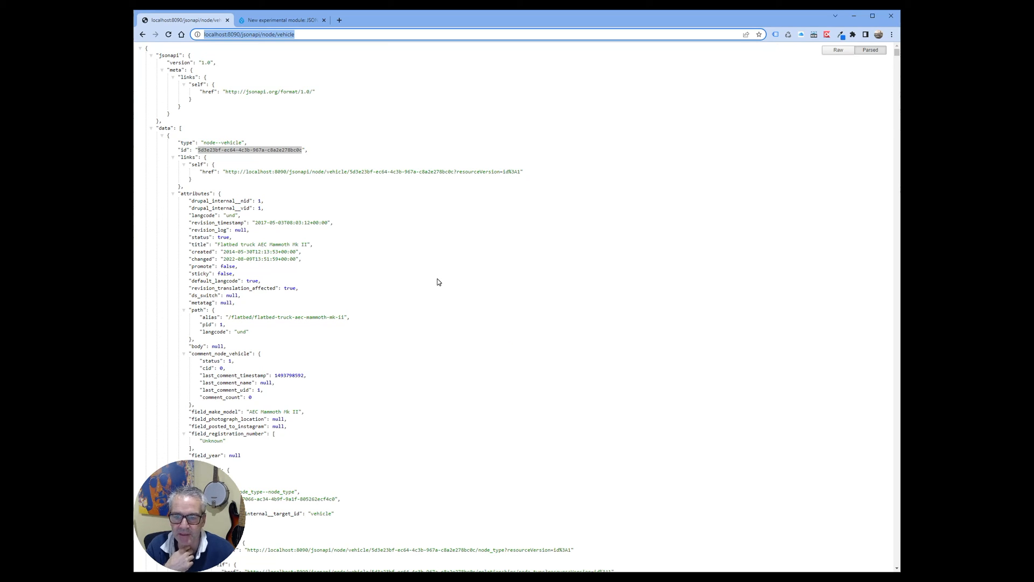
mouse_move(488, 387)
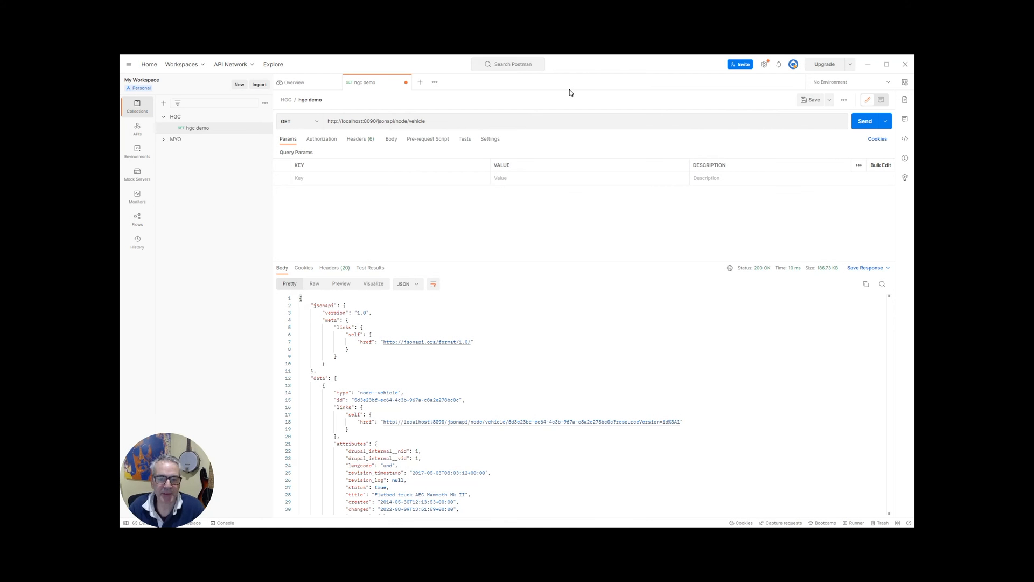
mouse_move(559, 85)
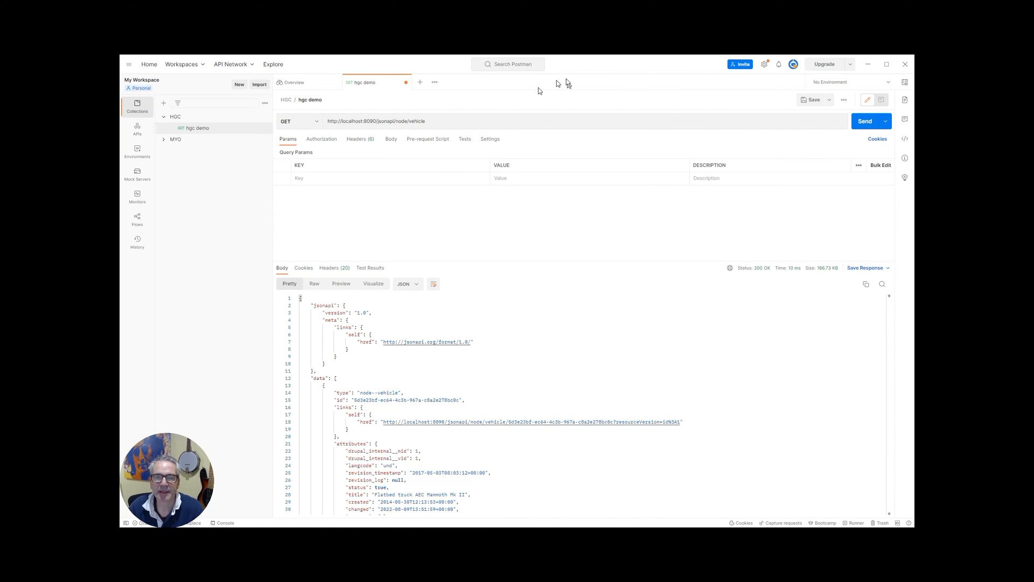
triple_click(376, 121)
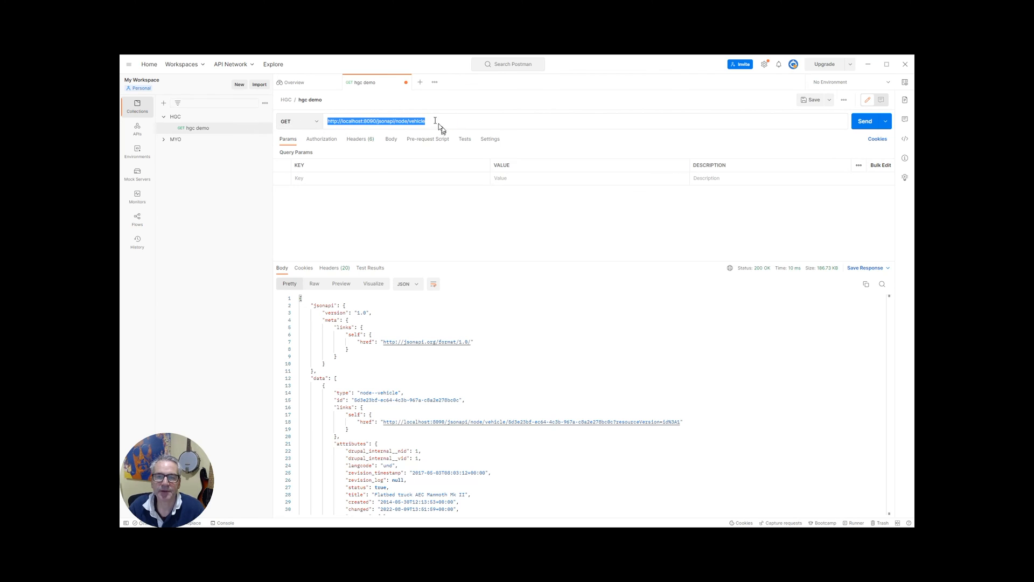
click(426, 121)
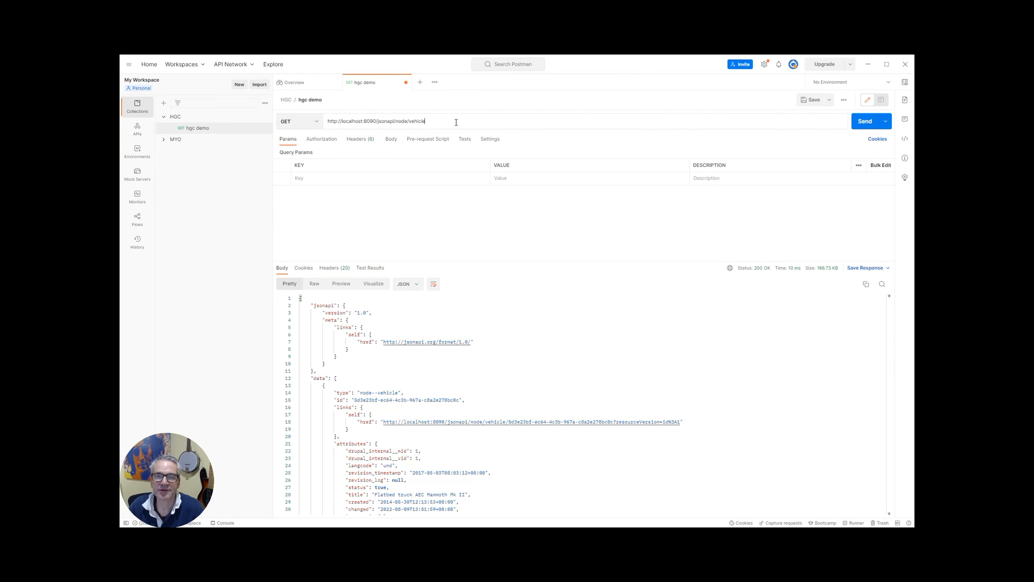
mouse_move(320, 235)
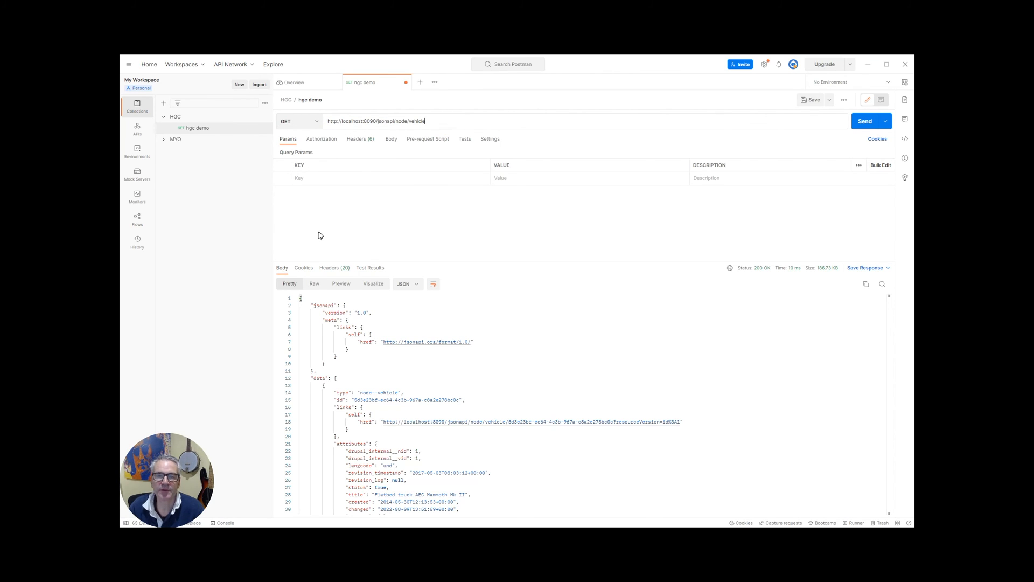
mouse_move(359, 180)
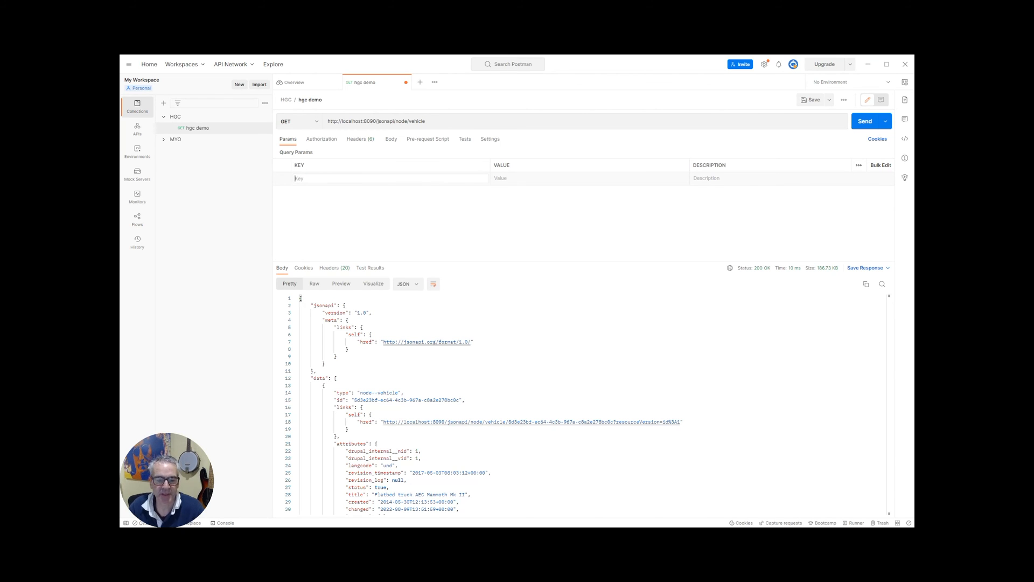
mouse_move(342, 212)
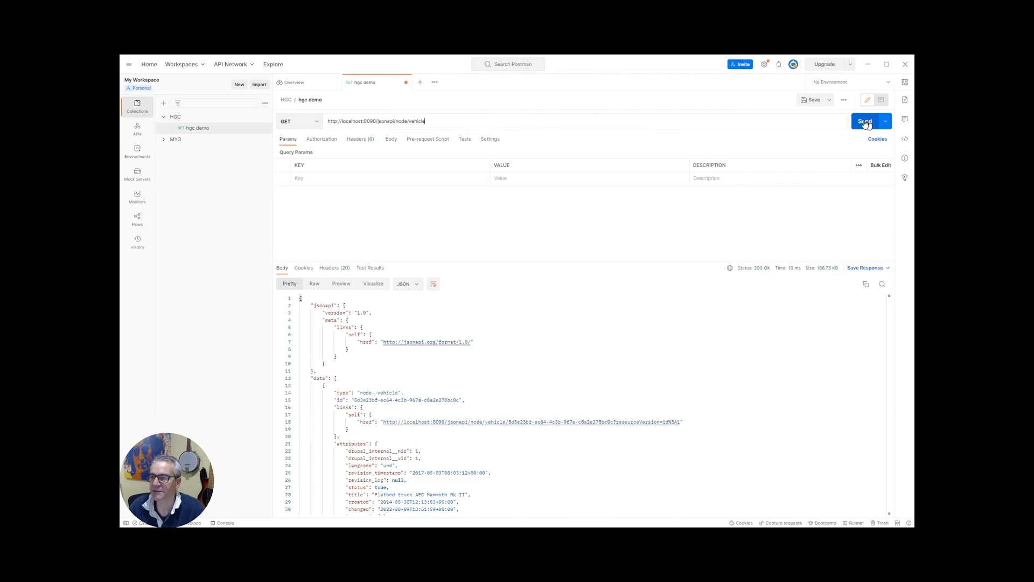
Send the GET request and read through the 200 OK vehicle JSON response body.
click(864, 120)
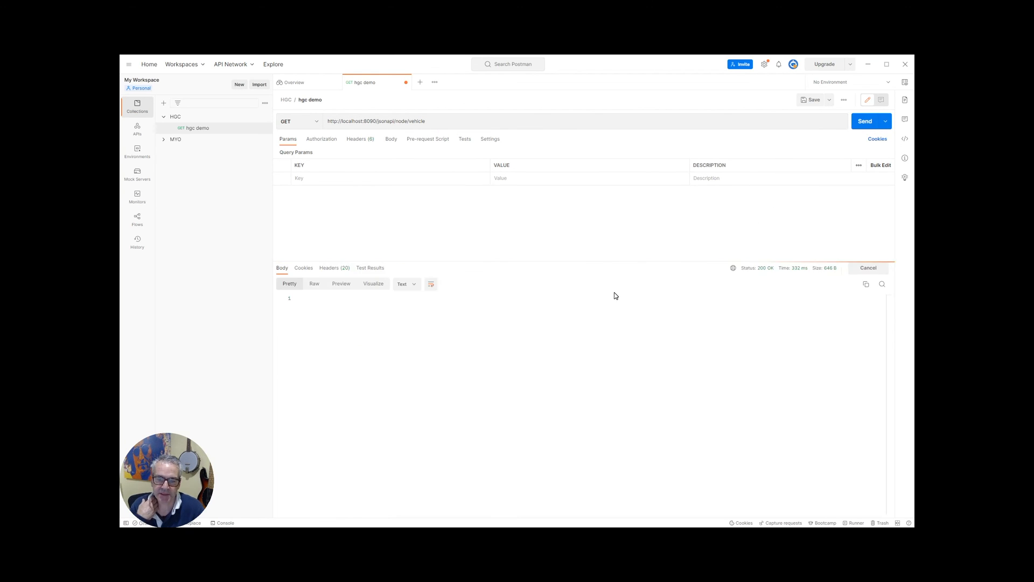
click(865, 121)
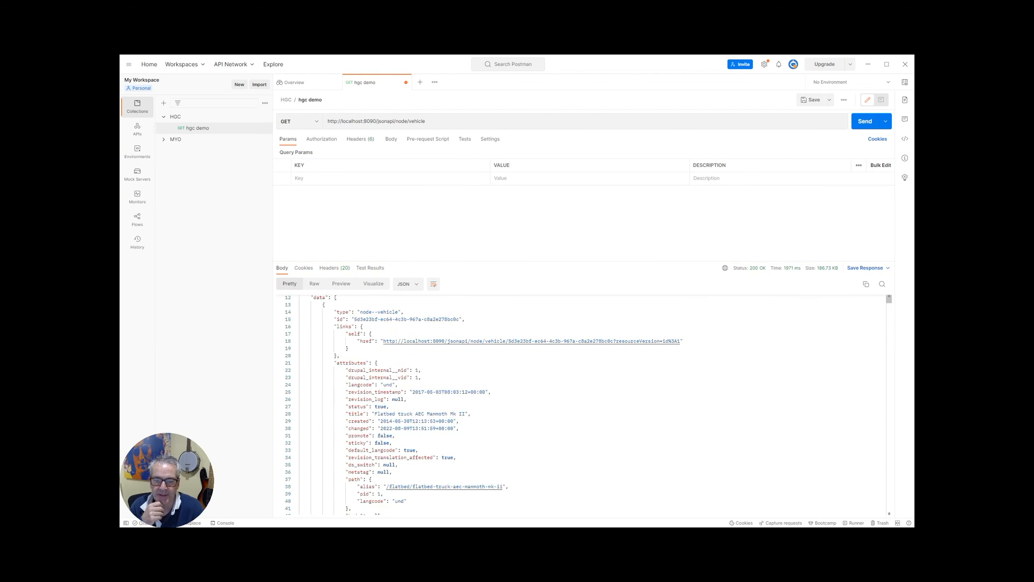
scroll(down, 3)
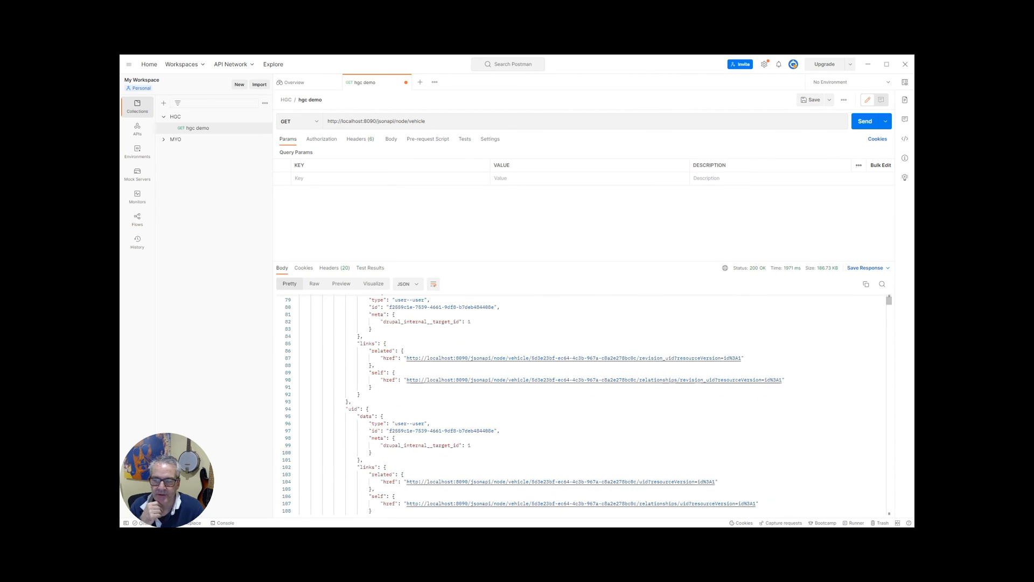
scroll(down, 3)
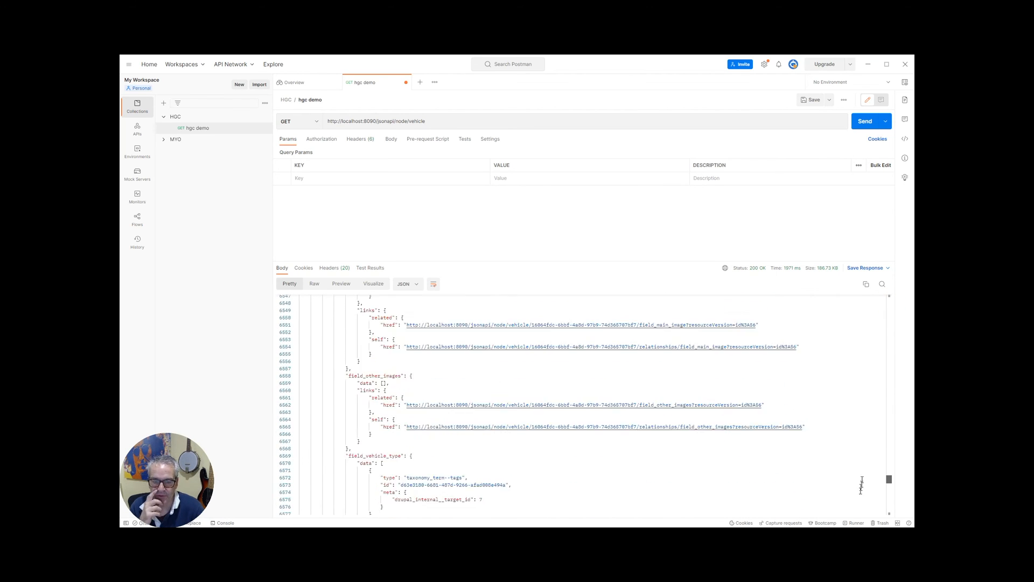
scroll(up, 3)
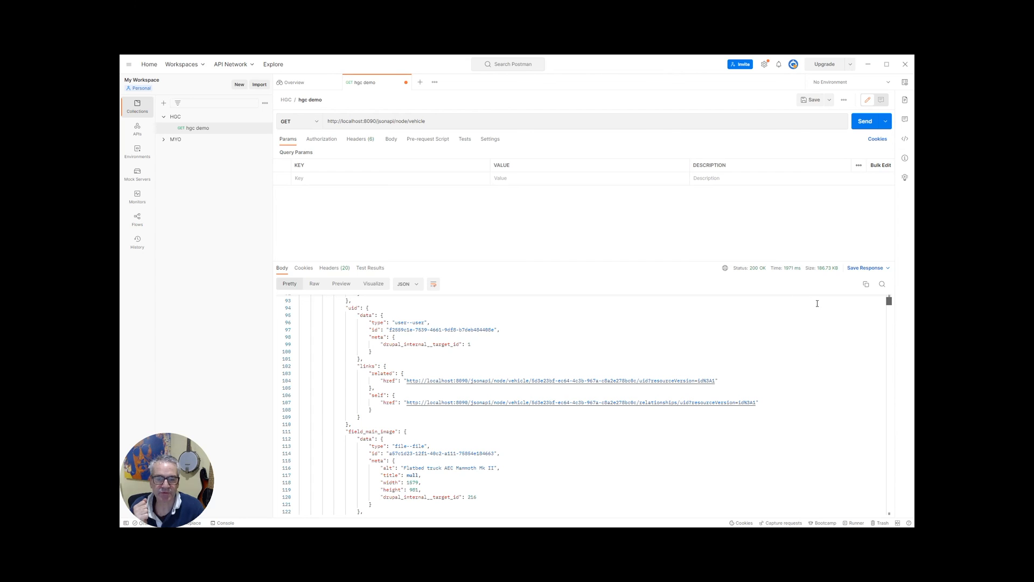
mouse_move(465, 245)
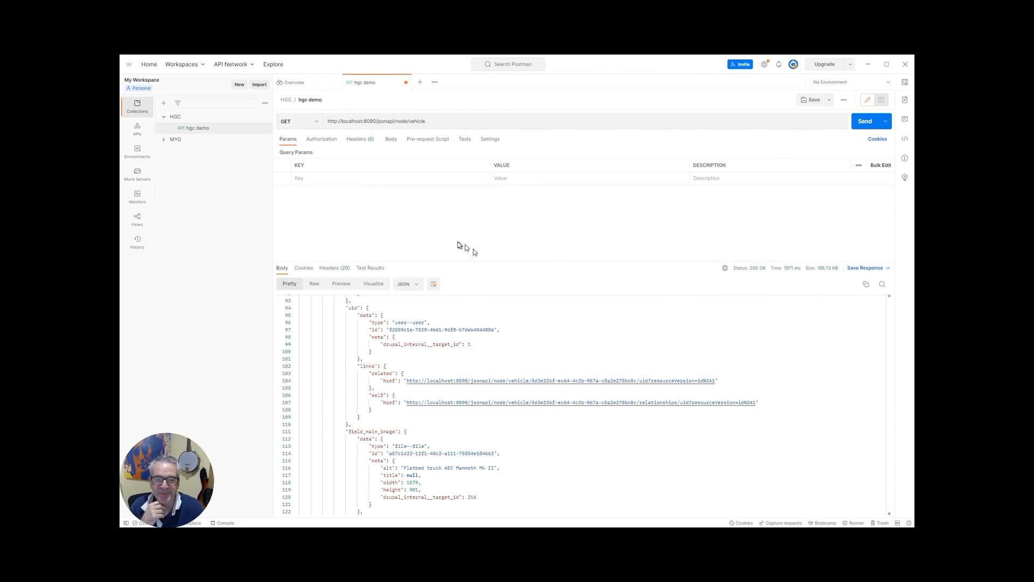
mouse_move(482, 243)
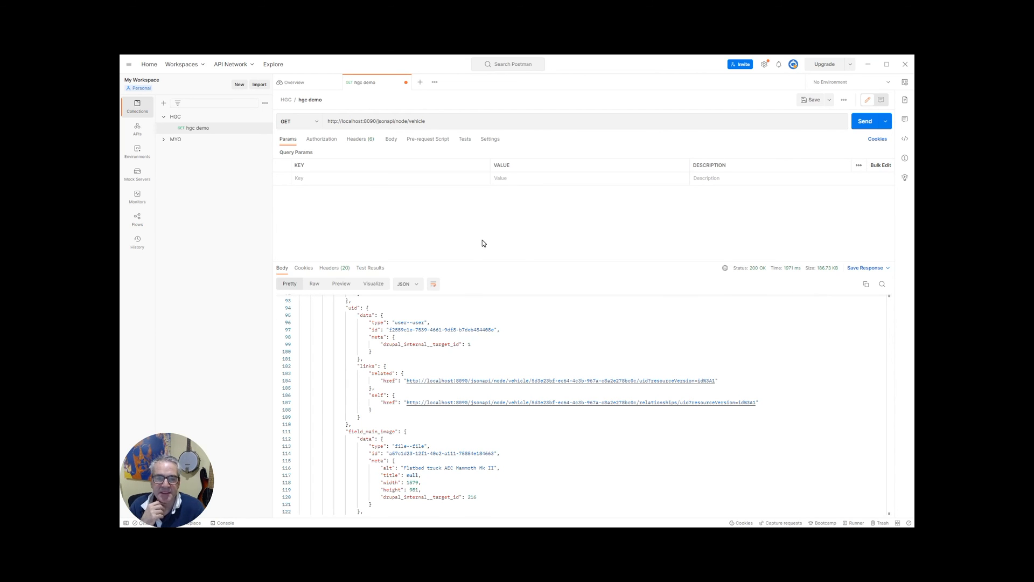
mouse_move(472, 242)
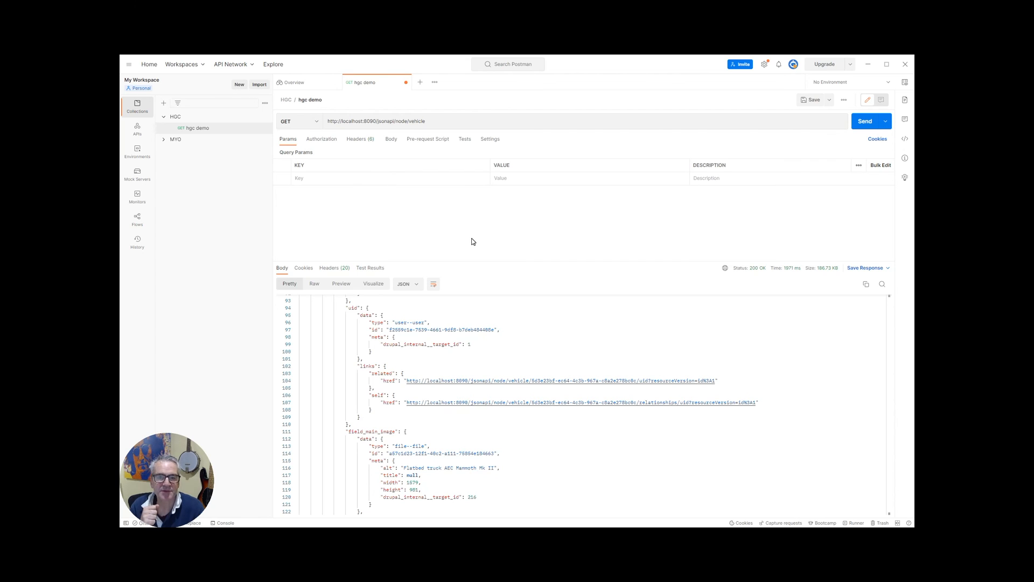
mouse_move(417, 234)
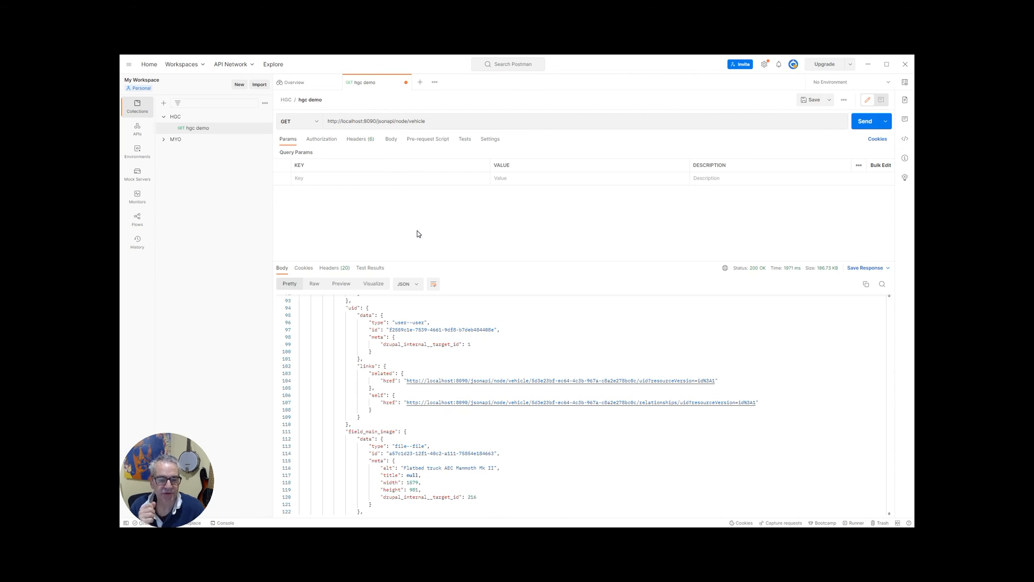
mouse_move(361, 230)
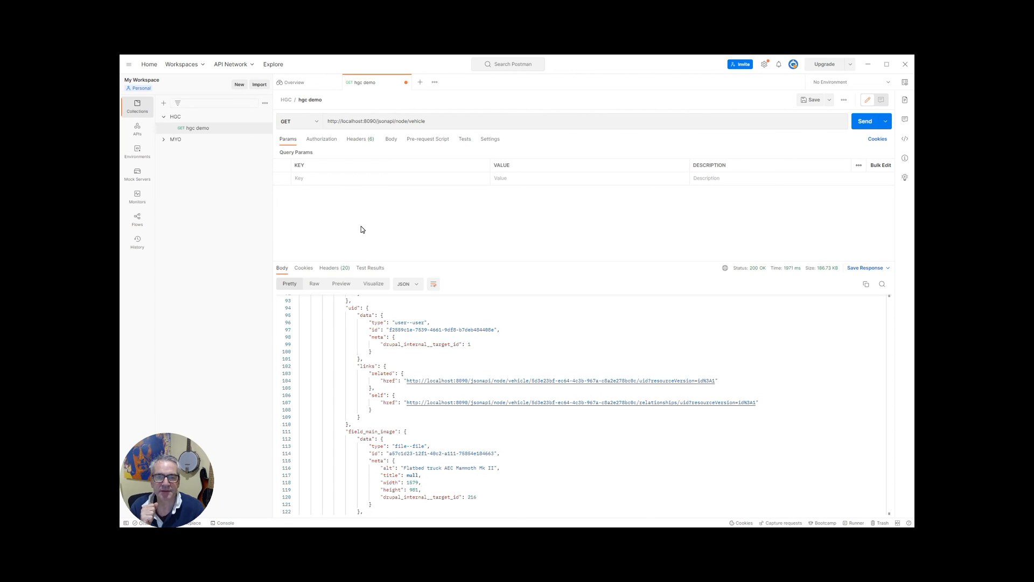
mouse_move(487, 220)
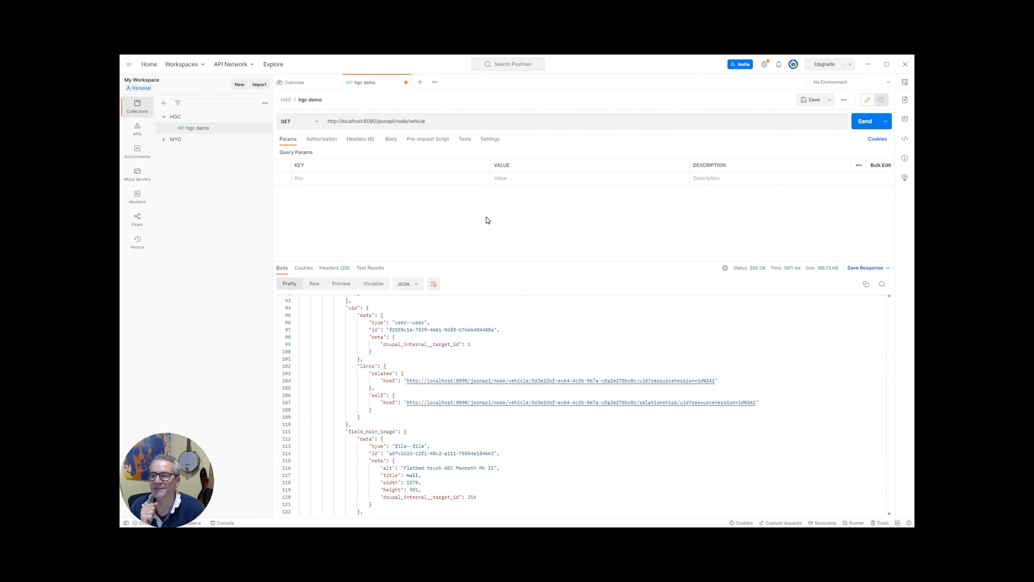